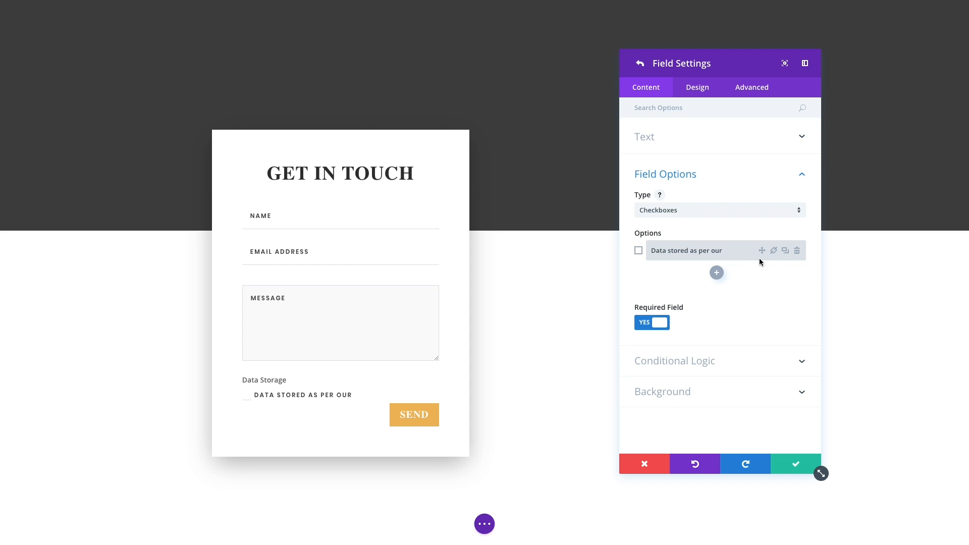
# Make the Data Storage consent checkbox in the Get In Touch form required.
pyautogui.click(773, 250)
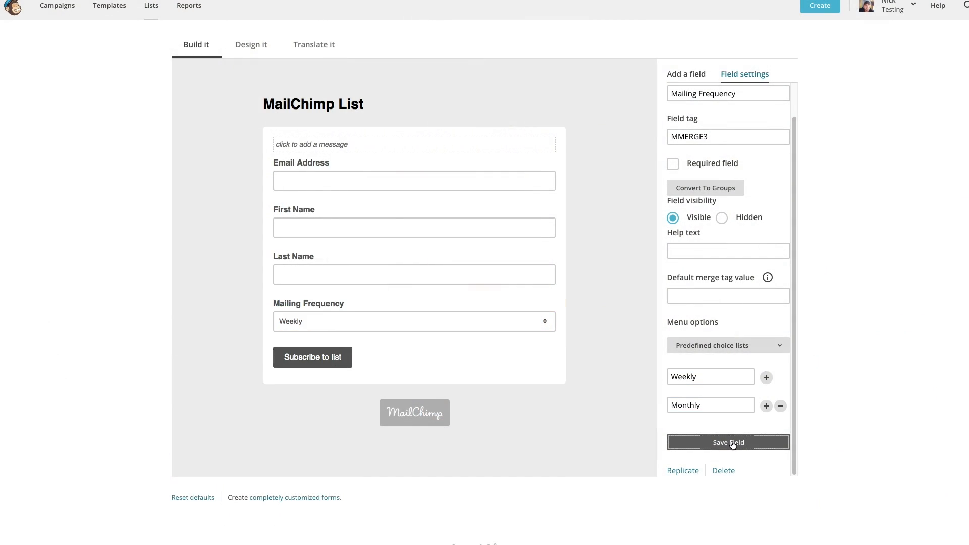
# Save the Weekly/Monthly Mailing Frequency dropdown and start a Check Boxes field.
pyautogui.click(728, 442)
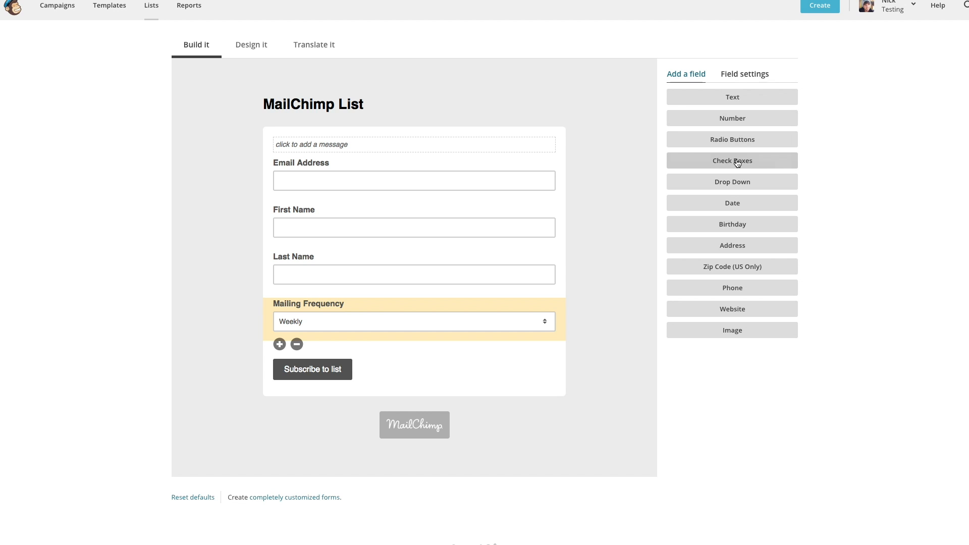
pyautogui.click(731, 160)
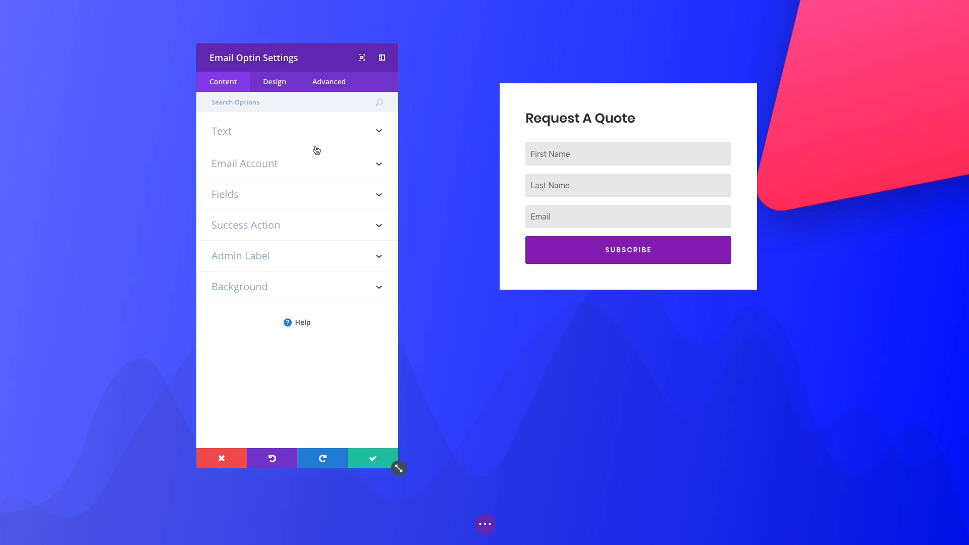
# Link Request A Quote to the MailChimp list and add the How Did You Hear About Us? field.
pyautogui.click(295, 163)
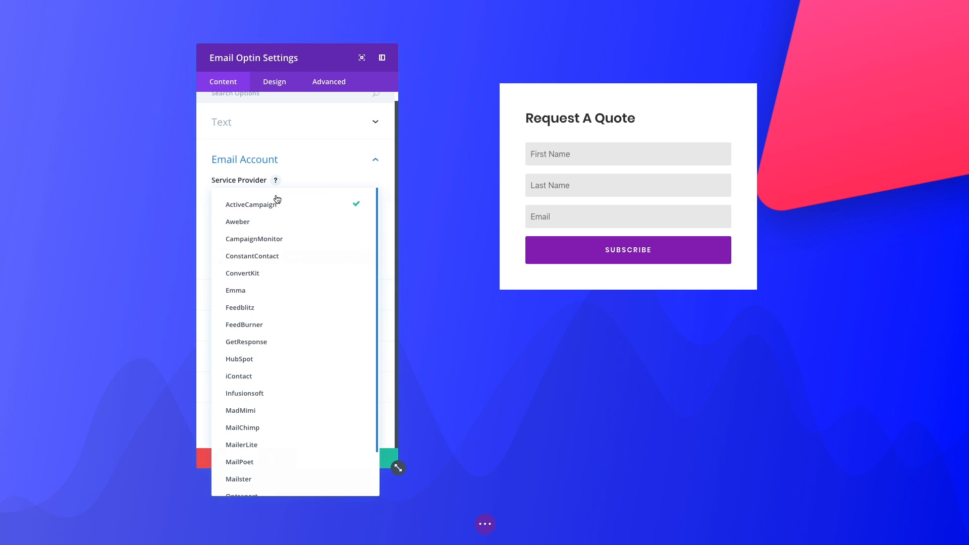
pyautogui.click(242, 427)
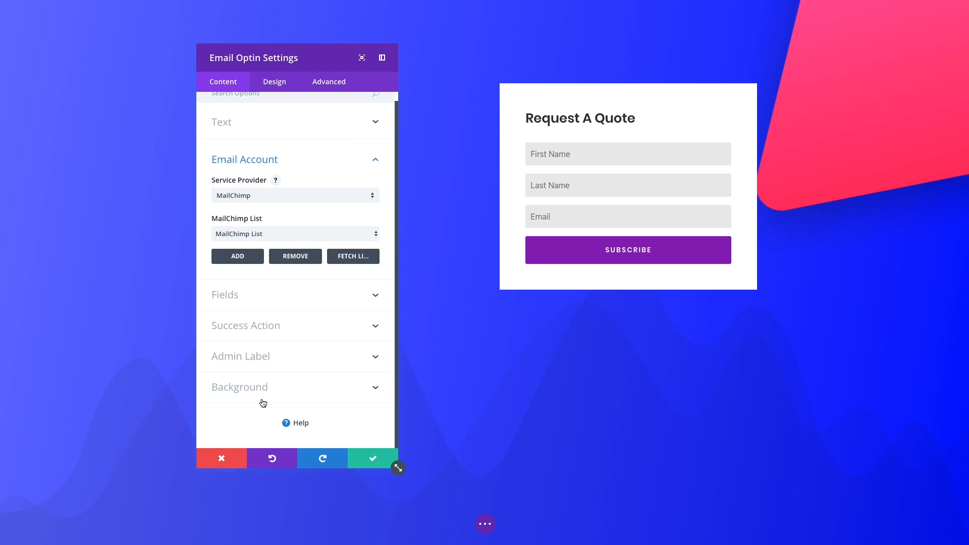
pyautogui.click(293, 294)
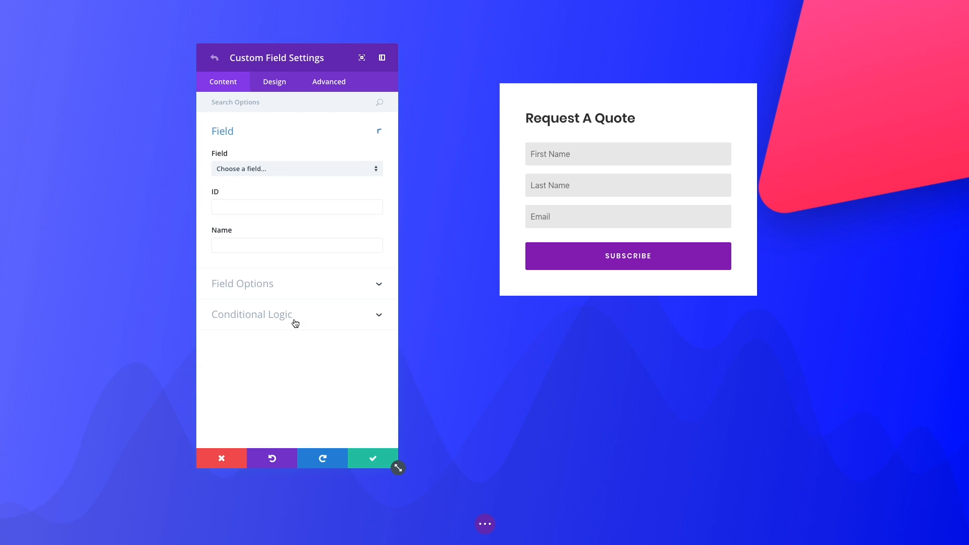
pyautogui.click(296, 169)
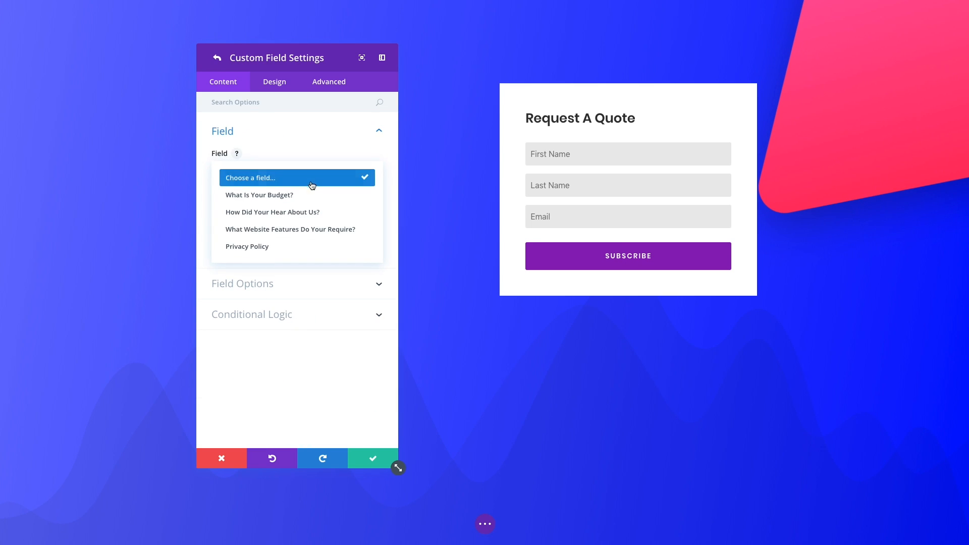
pyautogui.click(272, 211)
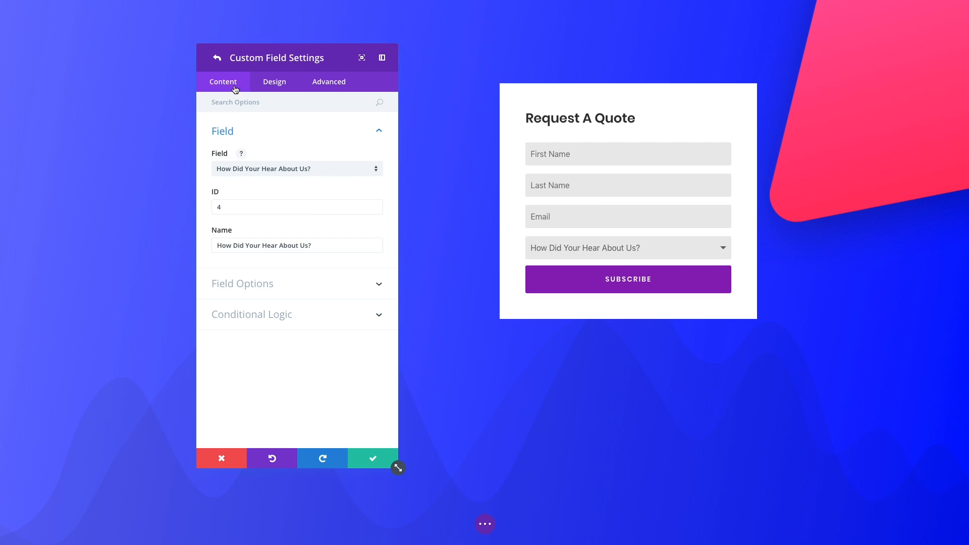
pyautogui.click(217, 57)
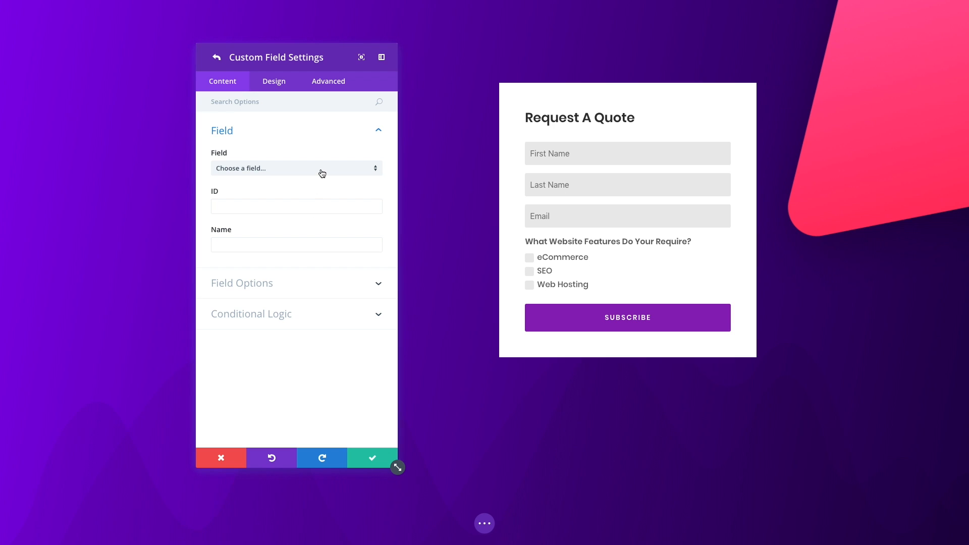
# Show the budget dropdown only when What Website Features equals eCommerce.
pyautogui.click(296, 168)
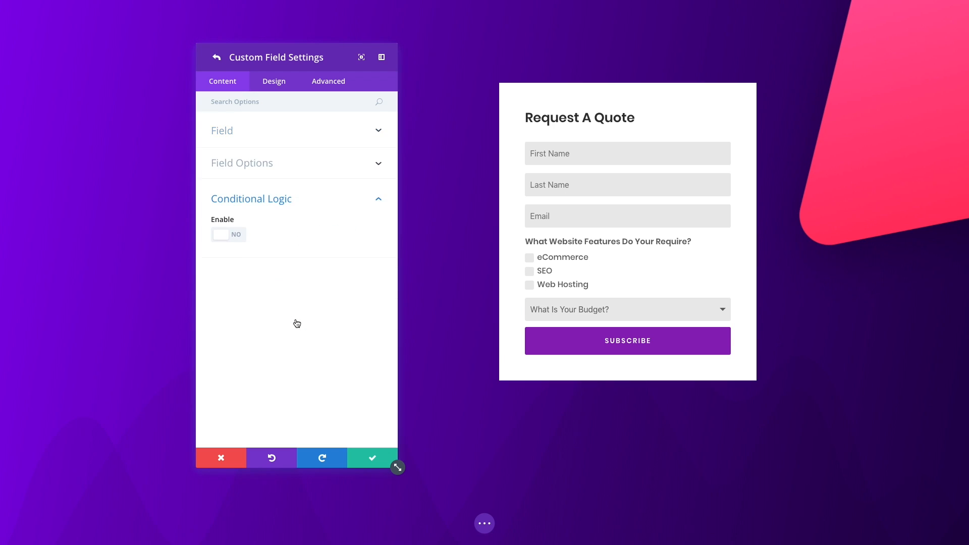
pyautogui.click(228, 234)
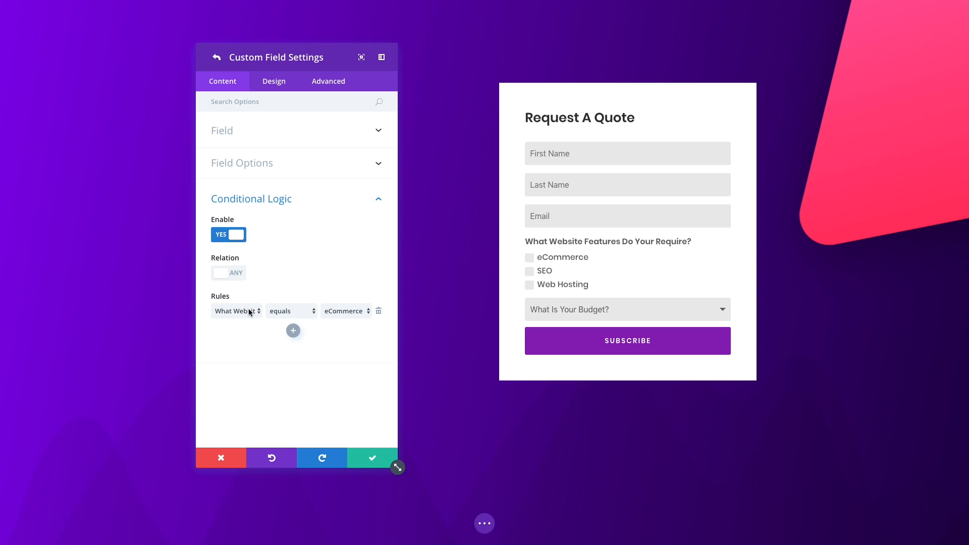
pyautogui.click(344, 310)
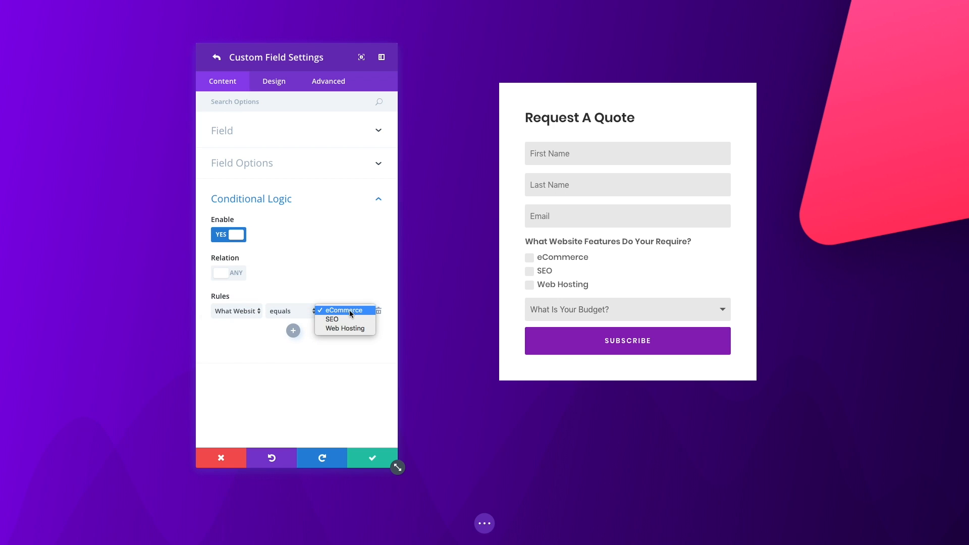
pyautogui.click(345, 328)
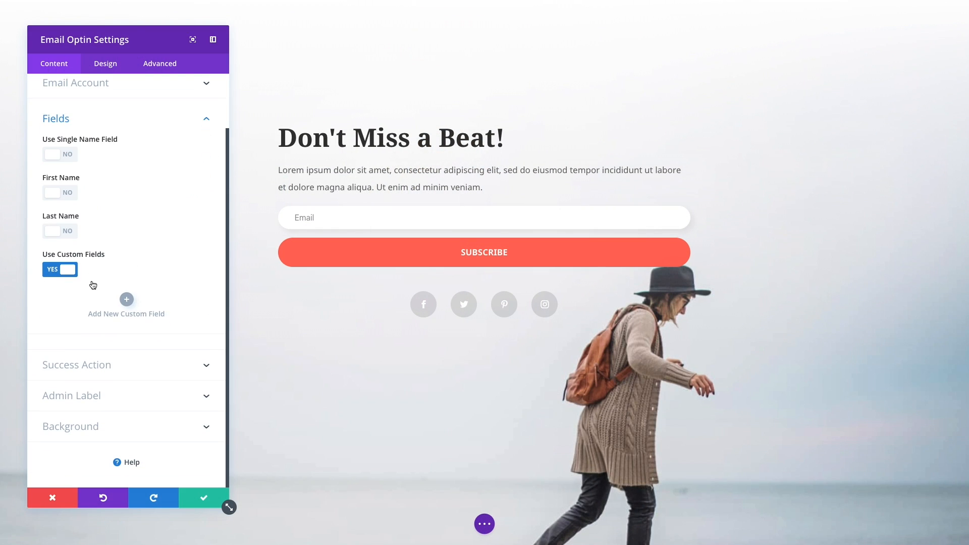
# Add Mailing Frequency and Privacy Policy as custom fields on the Don't Miss a Beat opt-in.
pyautogui.click(126, 306)
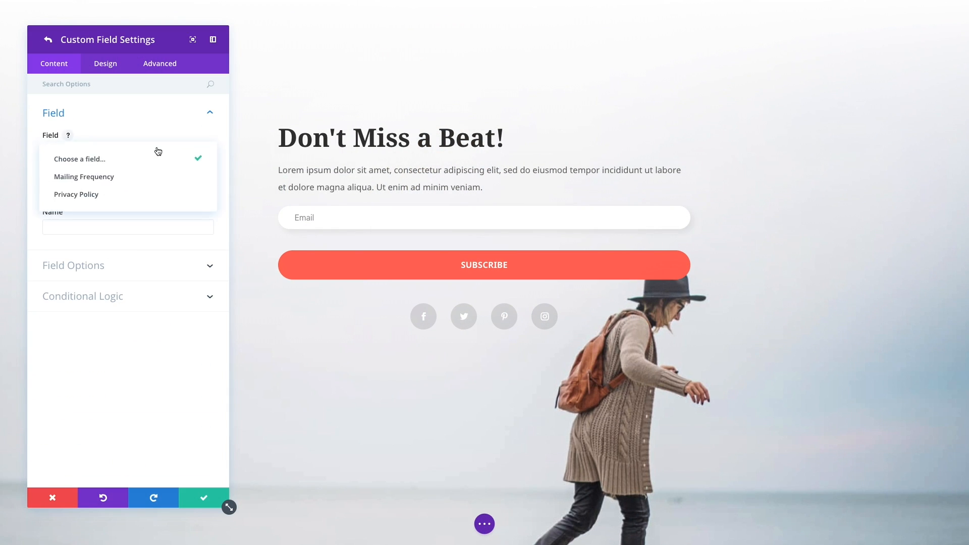
pyautogui.click(83, 177)
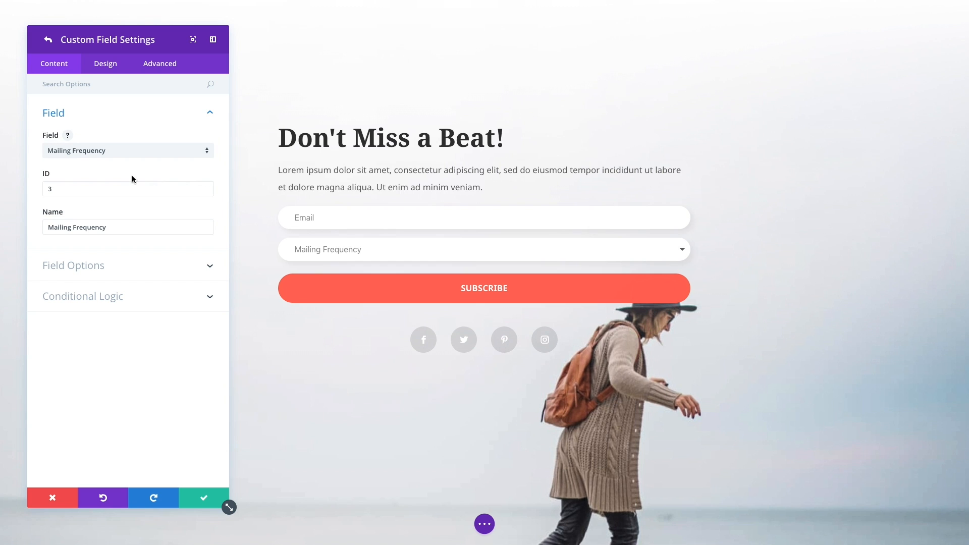
pyautogui.click(73, 265)
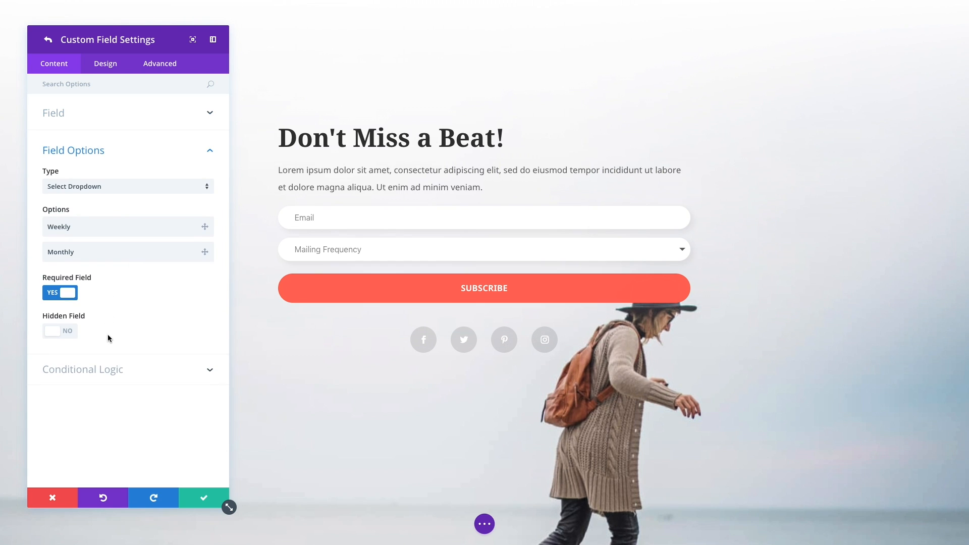
pyautogui.click(127, 112)
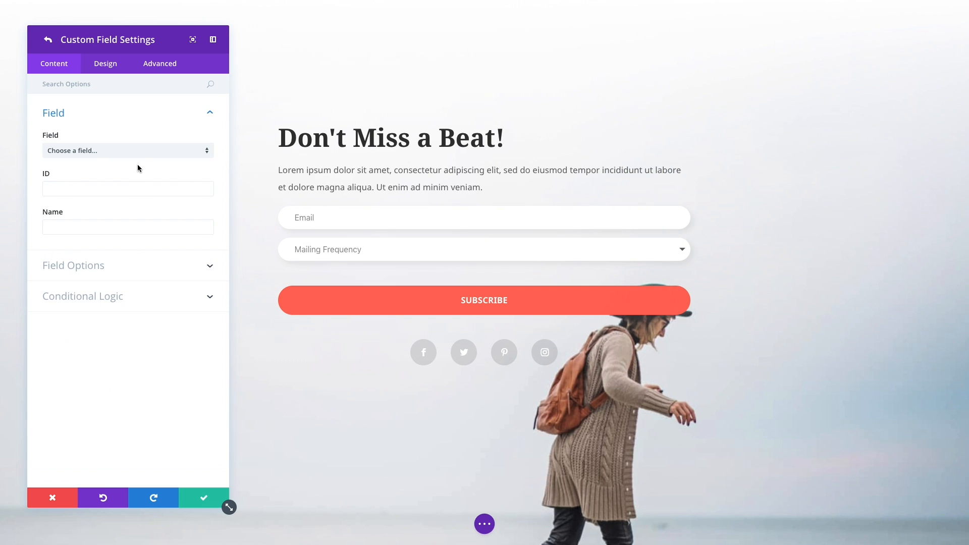
pyautogui.click(127, 151)
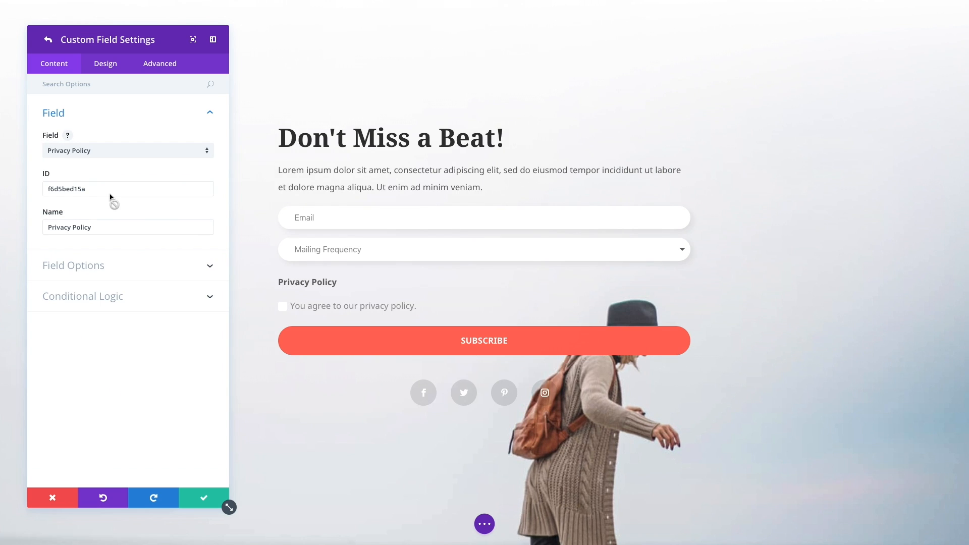
pyautogui.click(73, 265)
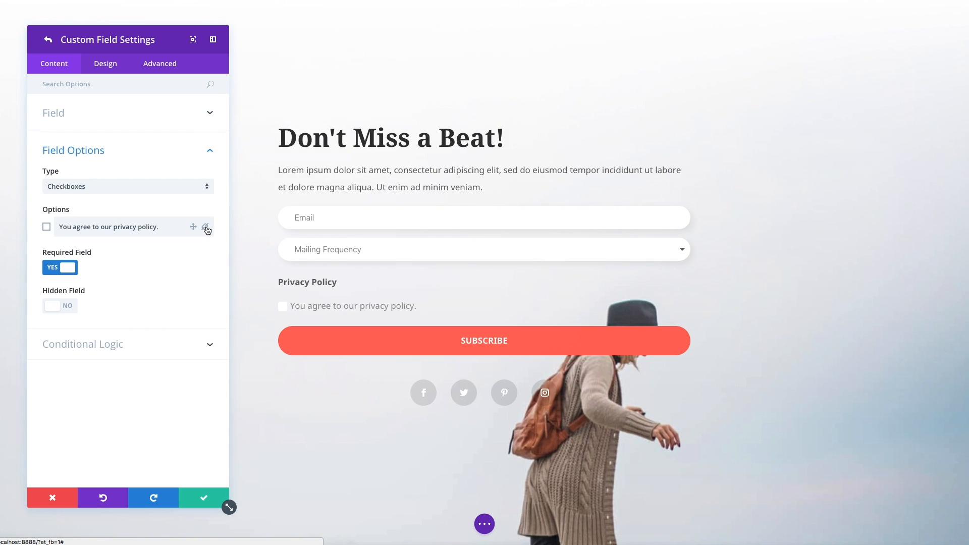
pyautogui.click(207, 227)
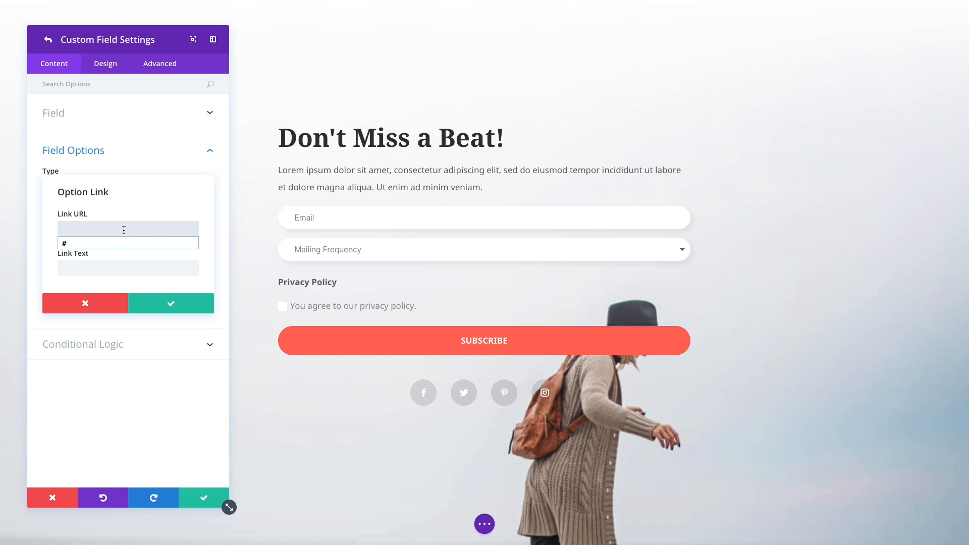
pyautogui.write('http://www.website.com/privacy/')
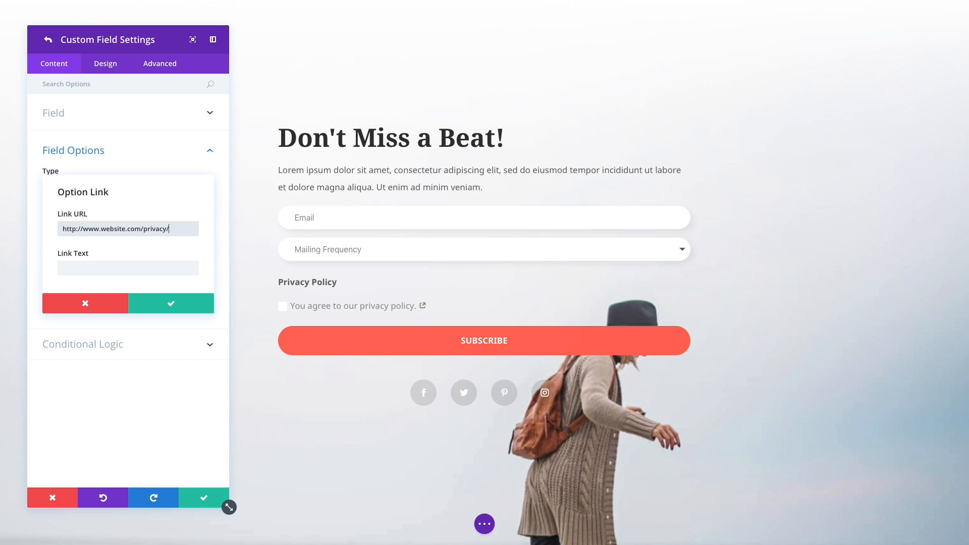
pyautogui.write('Lear')
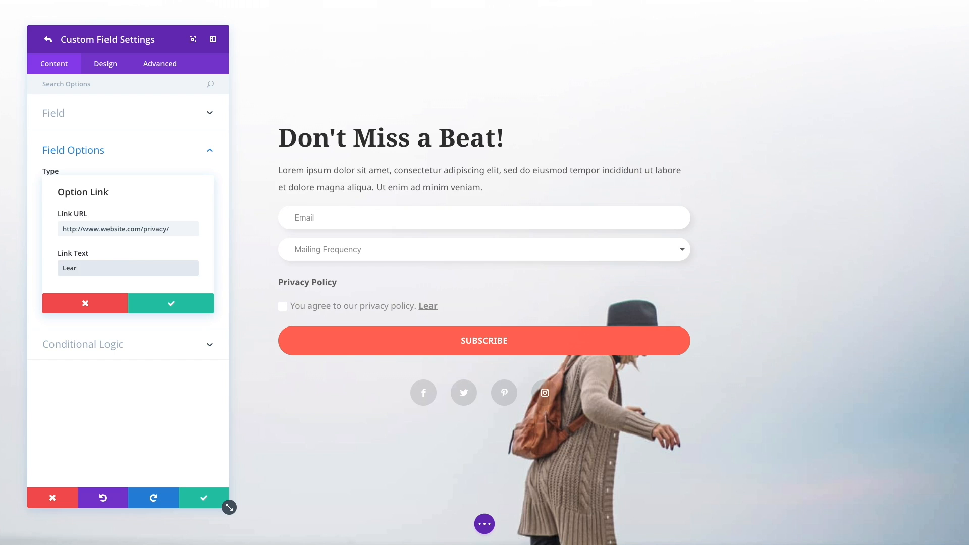
pyautogui.click(170, 302)
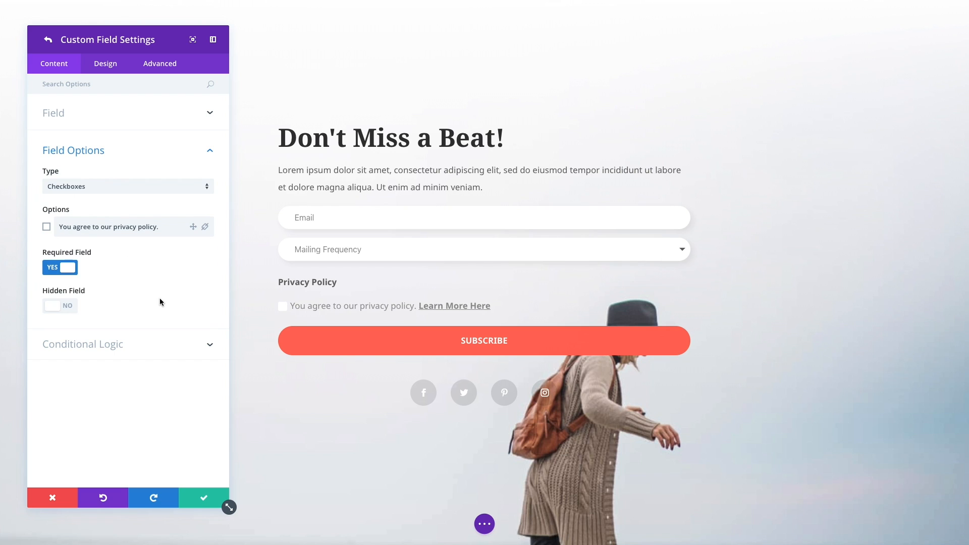
pyautogui.click(47, 39)
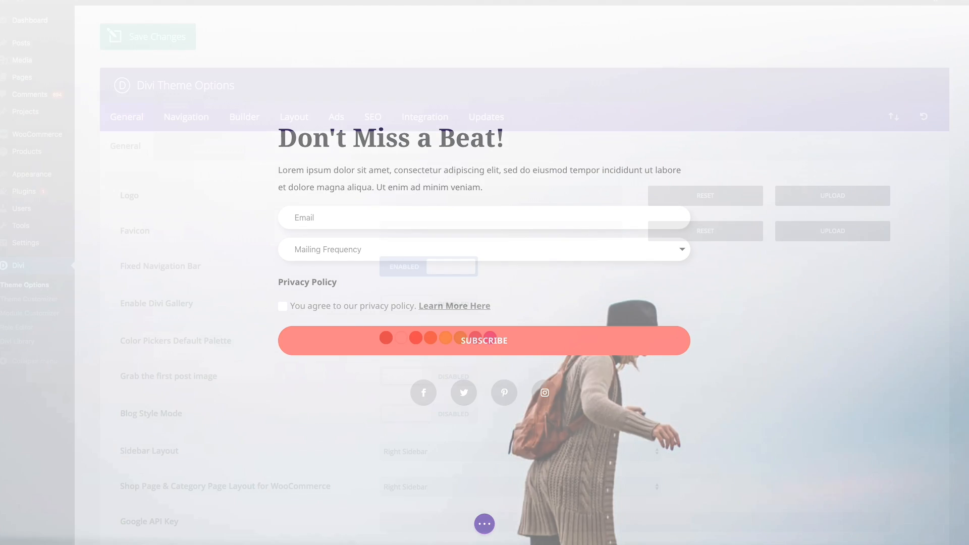
# Browse the Divi Theme Options General settings, such as Fixed Navigation Bar and Blog Style Mode.
pyautogui.scroll(-3)
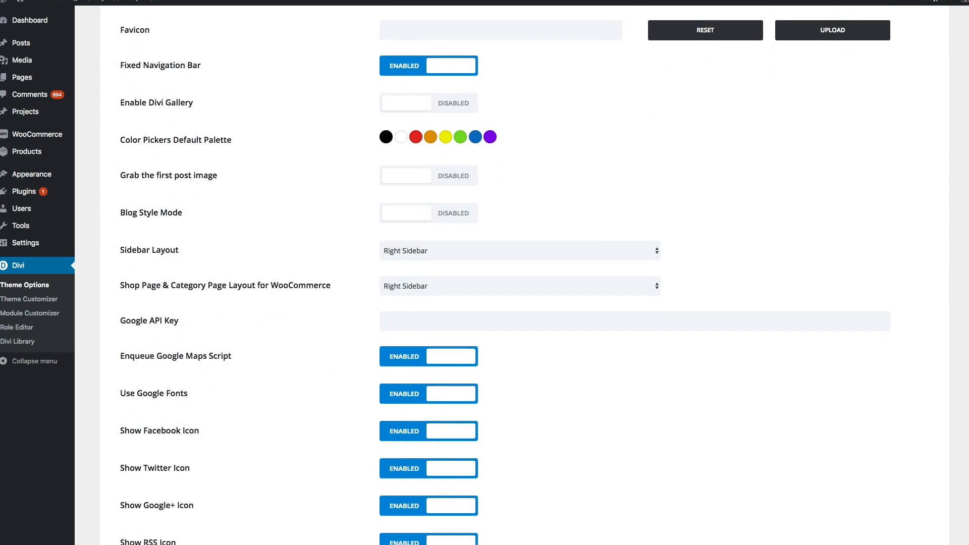
pyautogui.scroll(-3)
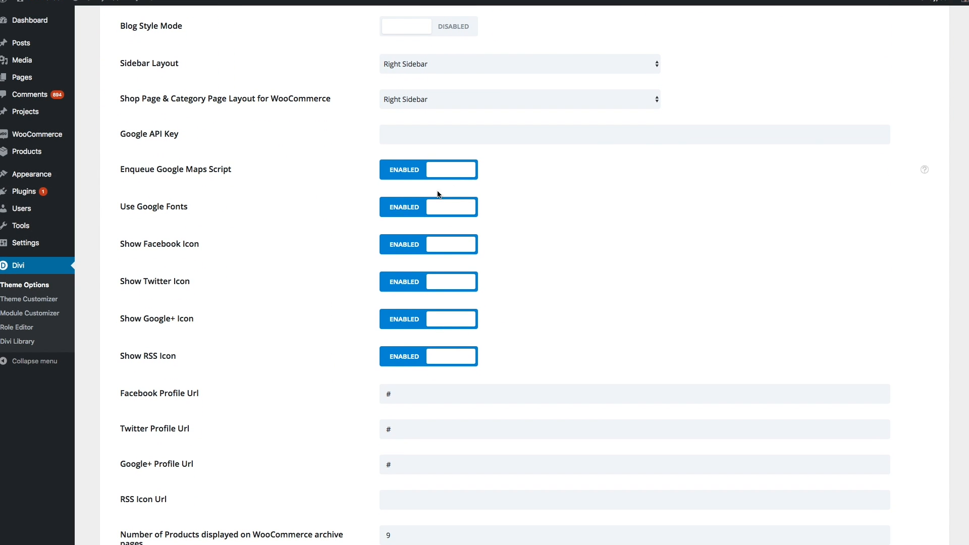
pyautogui.click(428, 206)
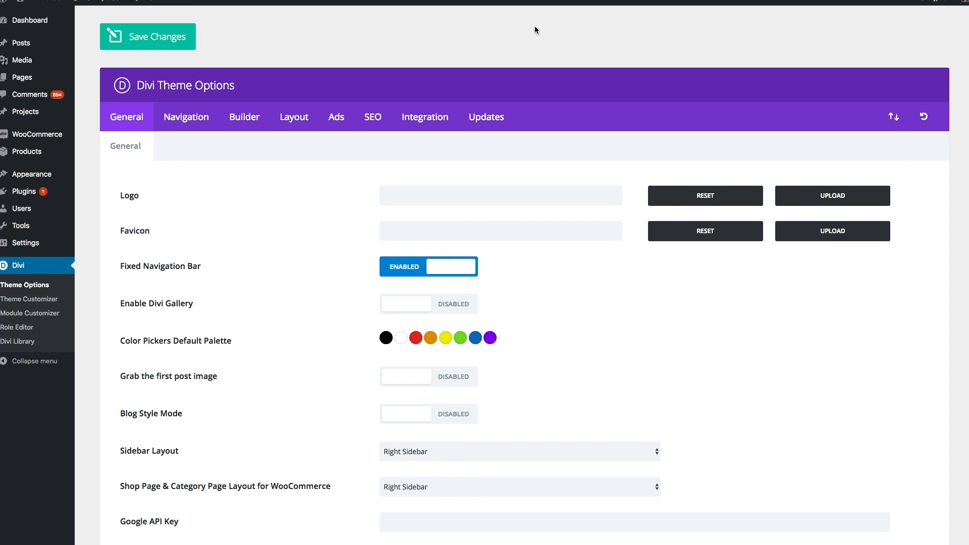
pyautogui.click(454, 266)
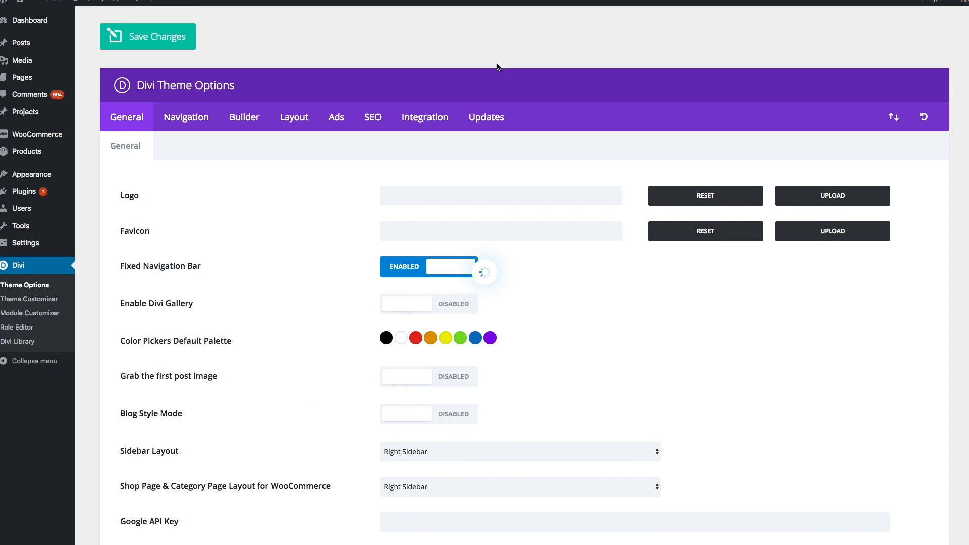